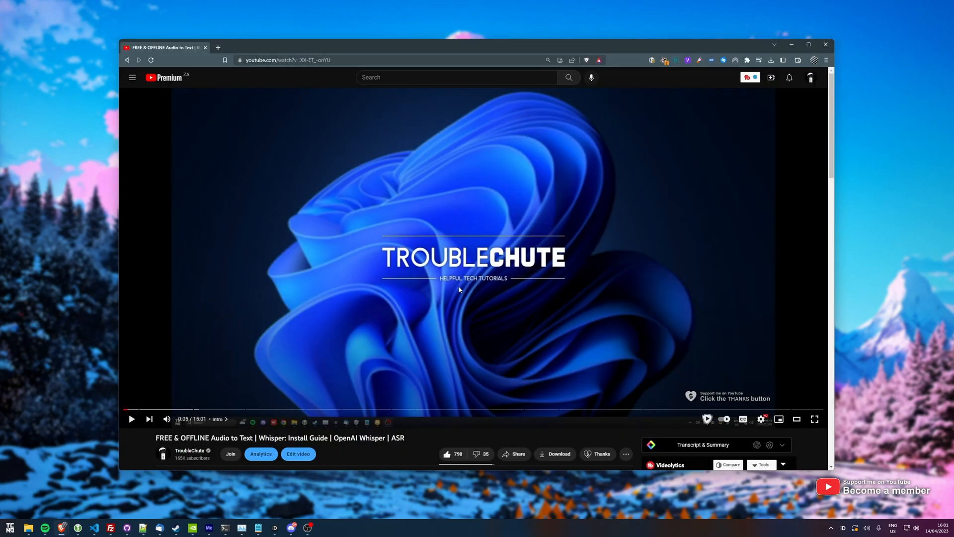
pyautogui.moveTo(783, 410)
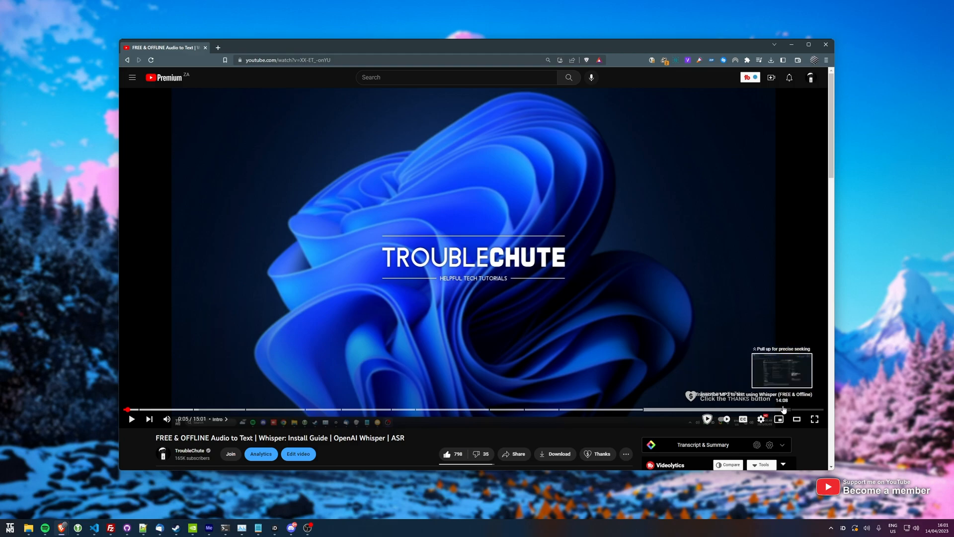
pyautogui.moveTo(645, 117)
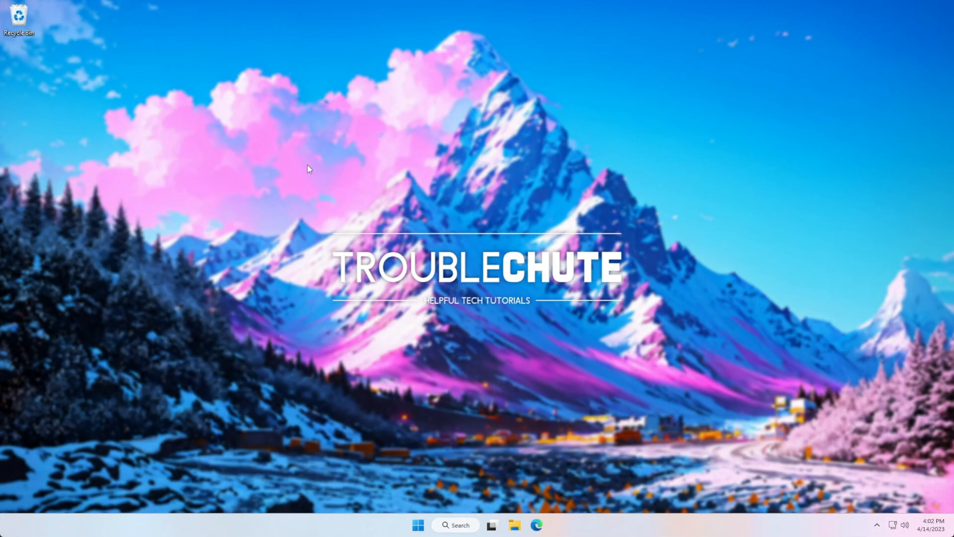
# Step: Search the Start menu for powershell to launch Windows PowerShell as administrator
pyautogui.click(417, 525)
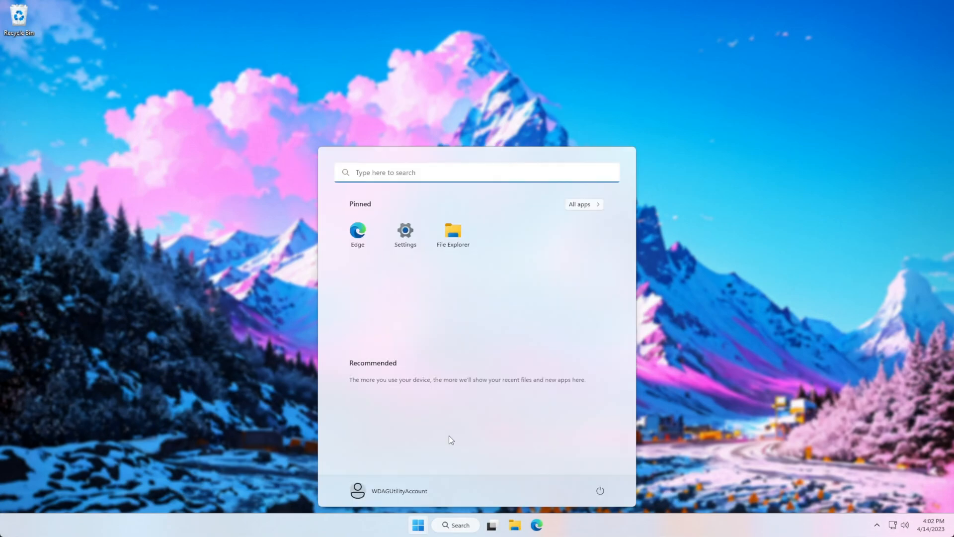
pyautogui.write('powershell')
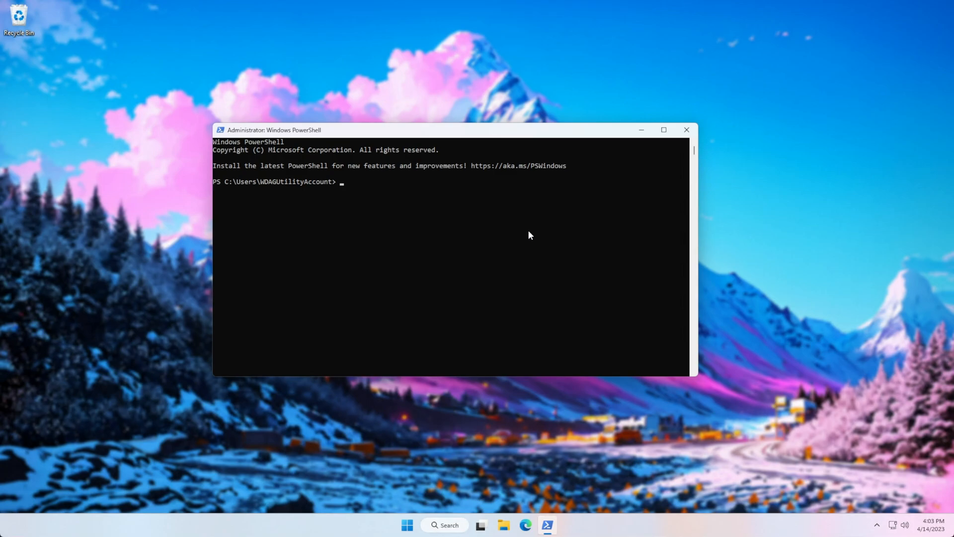
# Step: Enter the installer command iex (irm whisper.tc.ht) at the PowerShell prompt
pyautogui.write('iex')
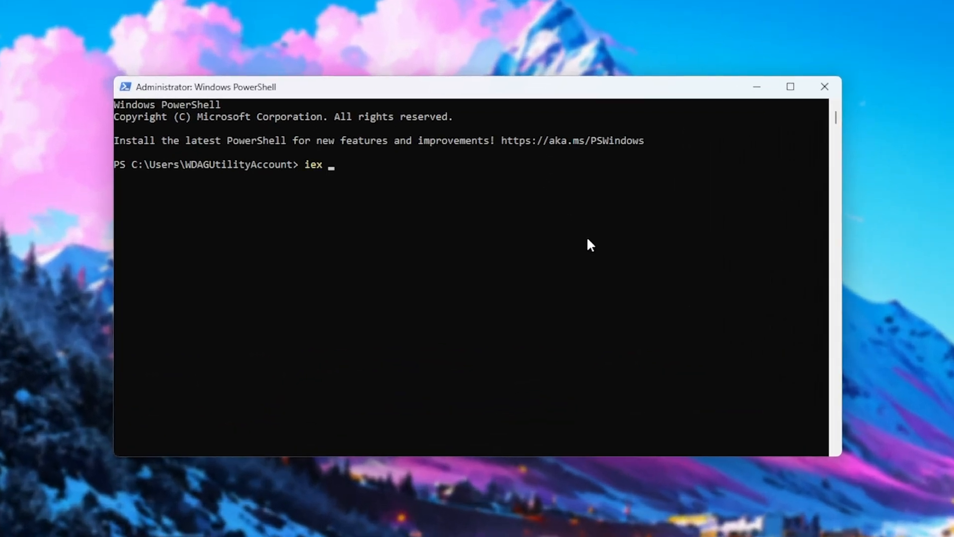
pyautogui.write('(irm')
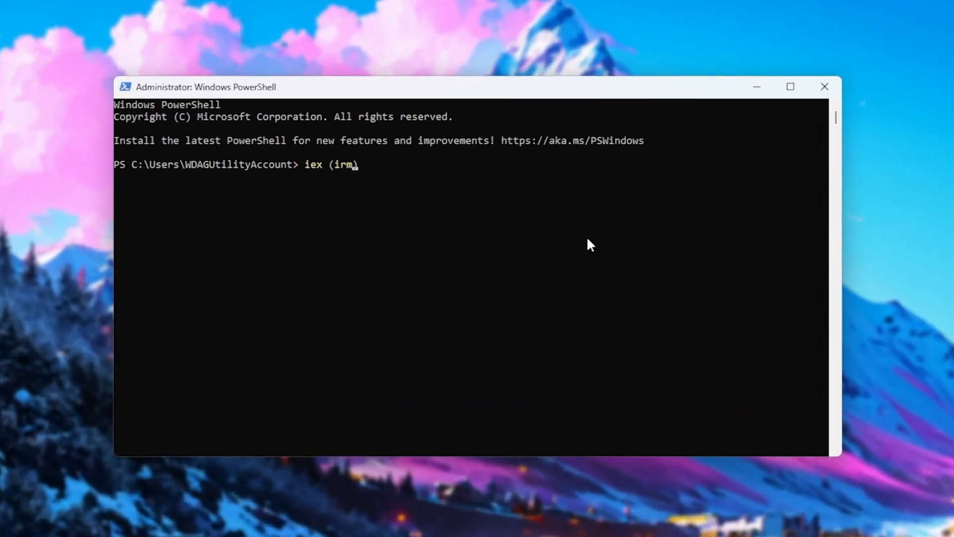
pyautogui.write('whisper.tc)')
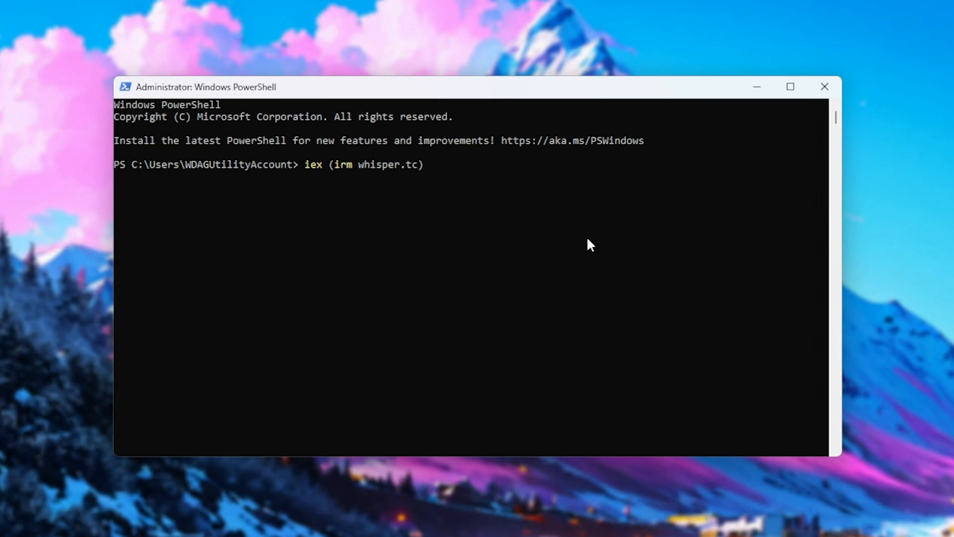
pyautogui.write('ht')
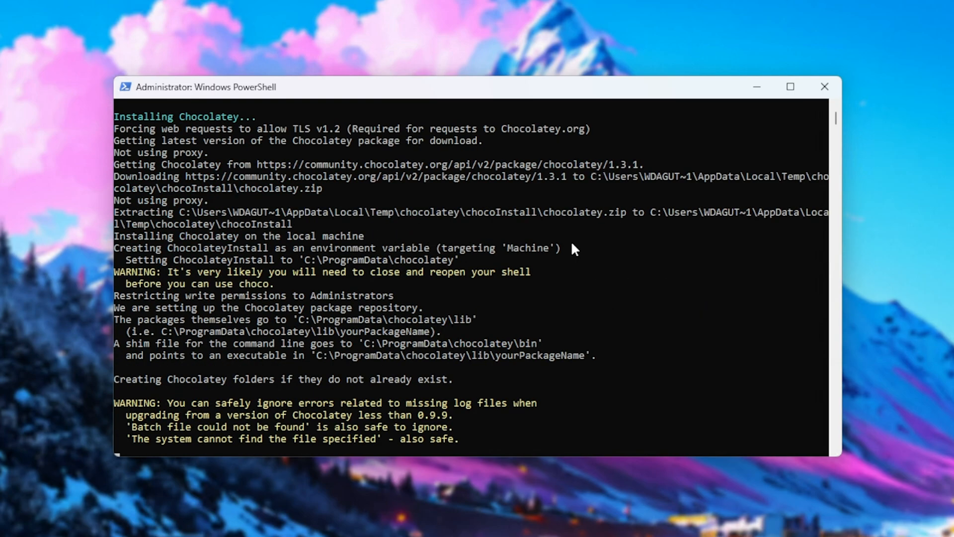
# Step: Scroll through the Chocolatey and Python 3.10.10 installation output
pyautogui.scroll(-3)
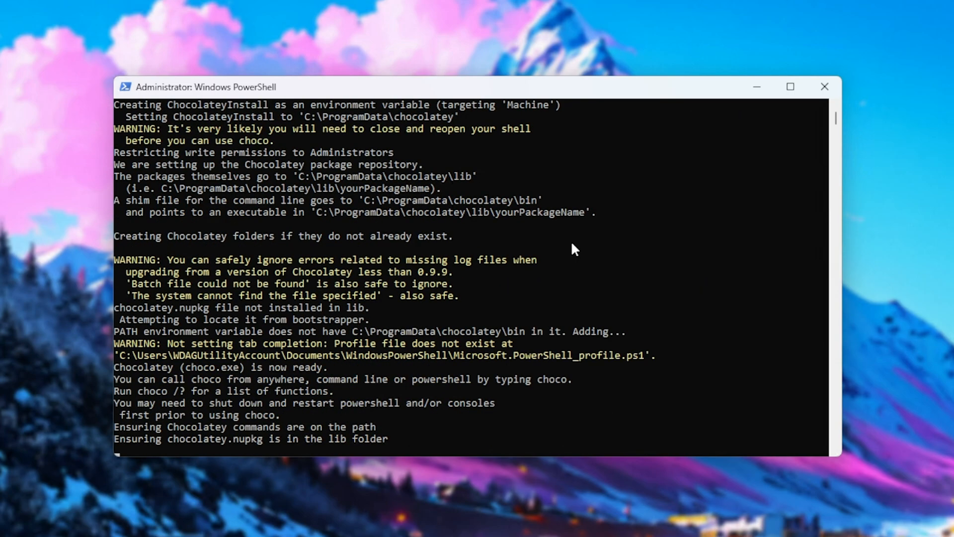
pyautogui.scroll(-3)
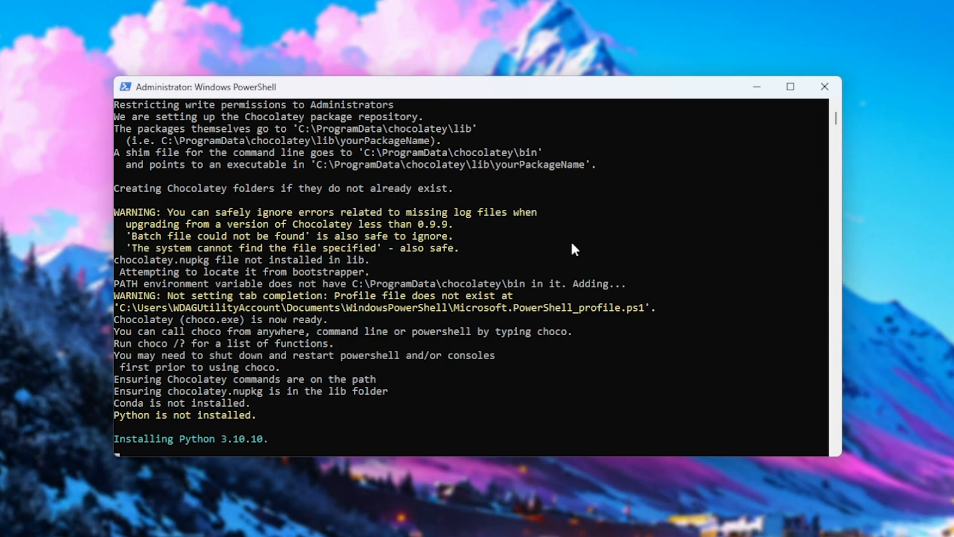
pyautogui.scroll(-3)
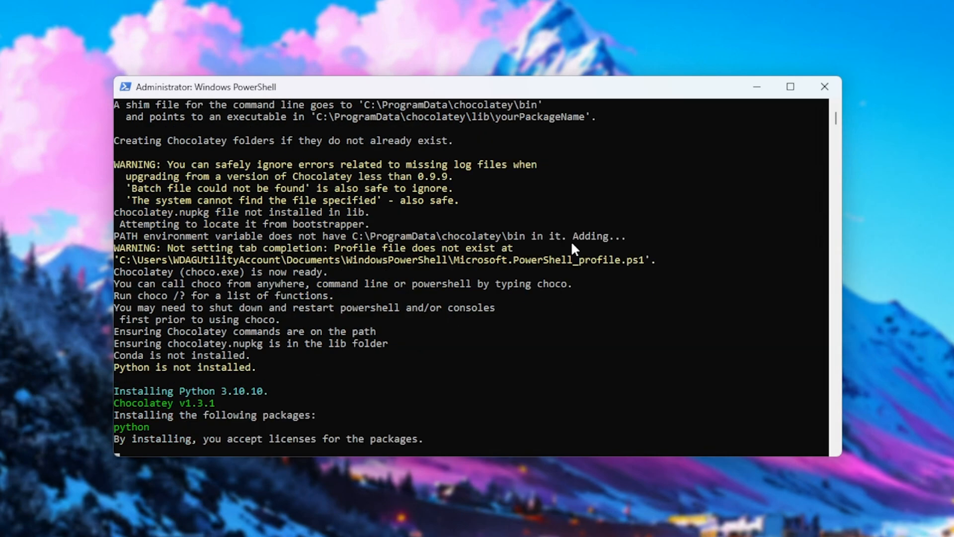
pyautogui.scroll(-3)
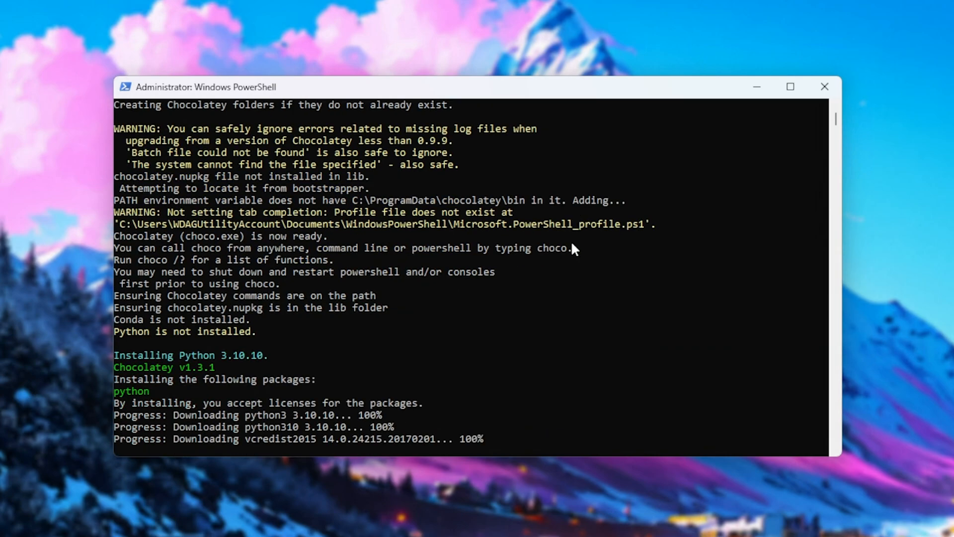
pyautogui.scroll(-3)
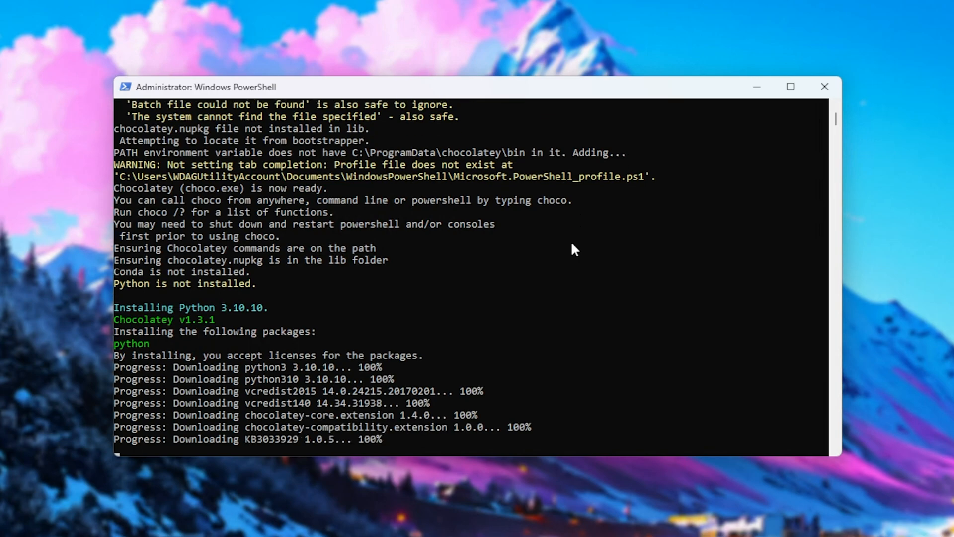
pyautogui.scroll(-3)
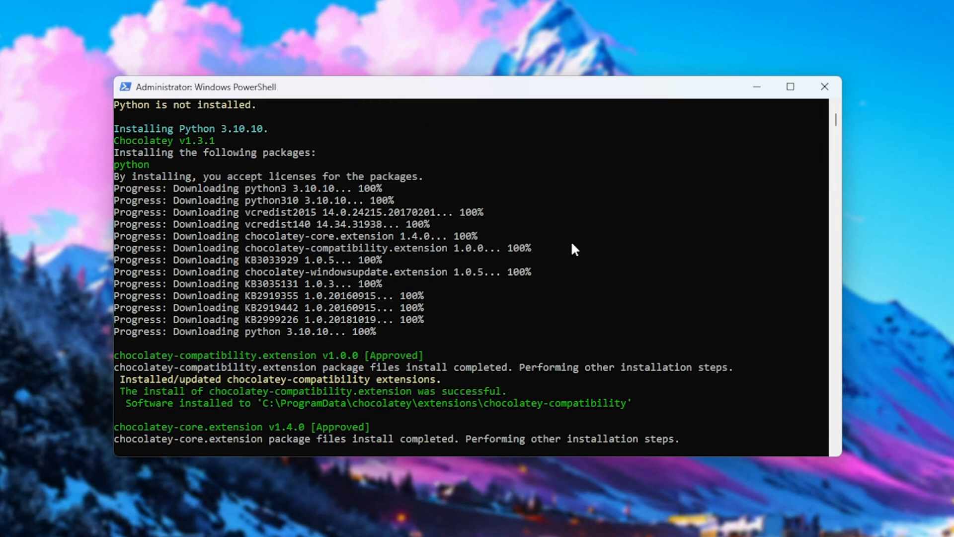
pyautogui.scroll(-3)
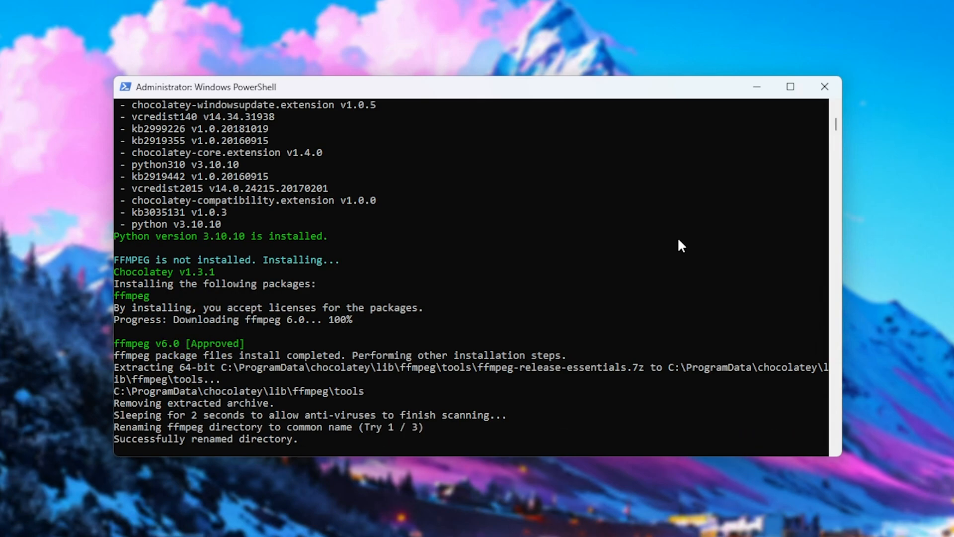
# Step: Scroll the output until pip finishes and 'Whisper is installed!' appears
pyautogui.scroll(-3)
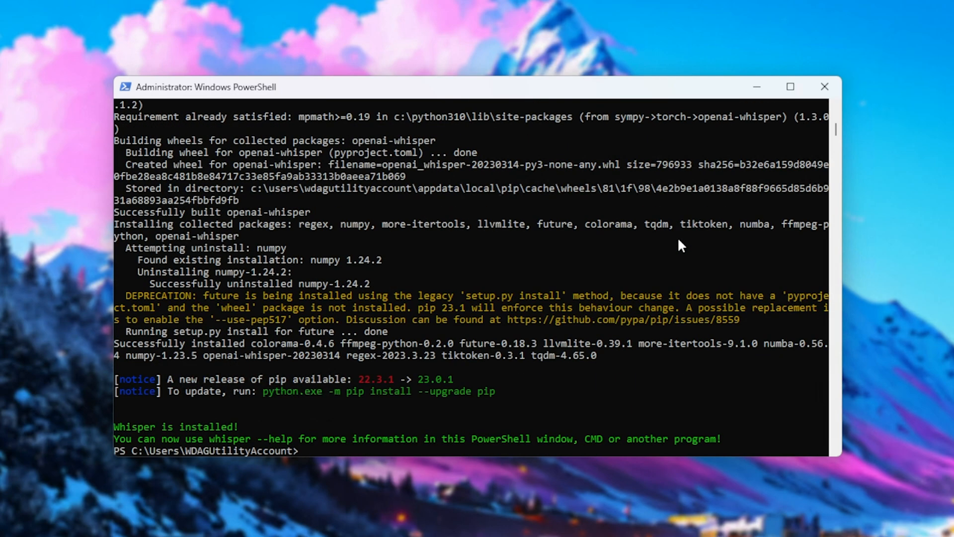
pyautogui.moveTo(390, 411)
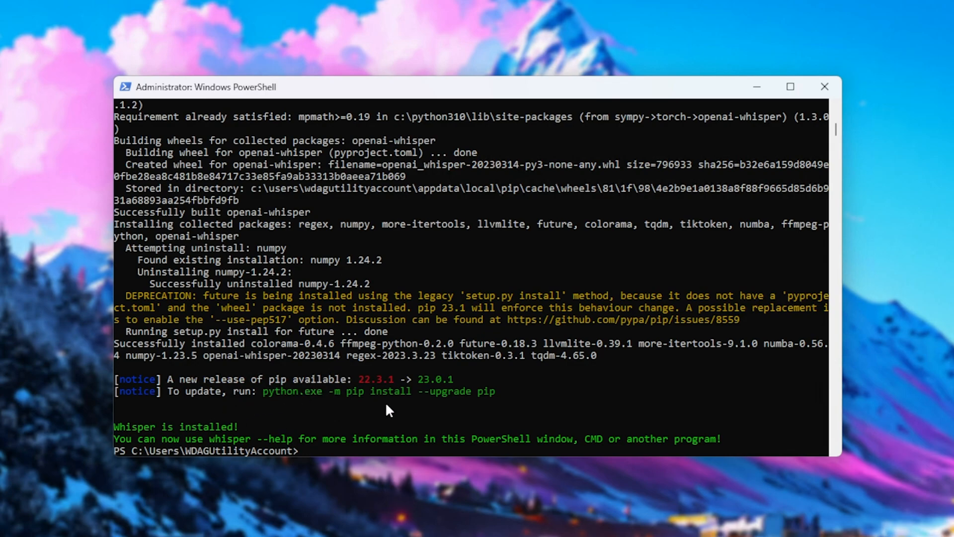
# Step: Enter whisper and review the start of its usage output
pyautogui.write('whisper')
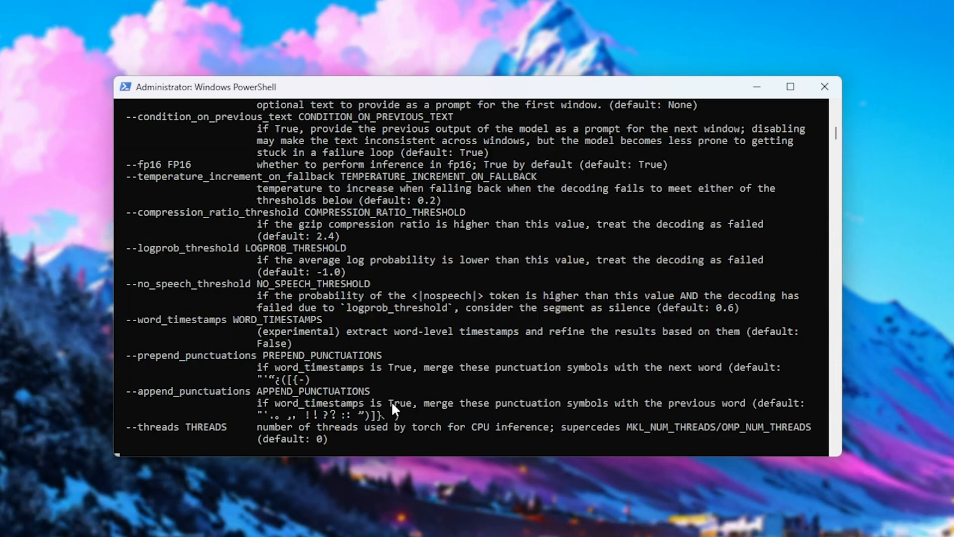
pyautogui.scroll(3)
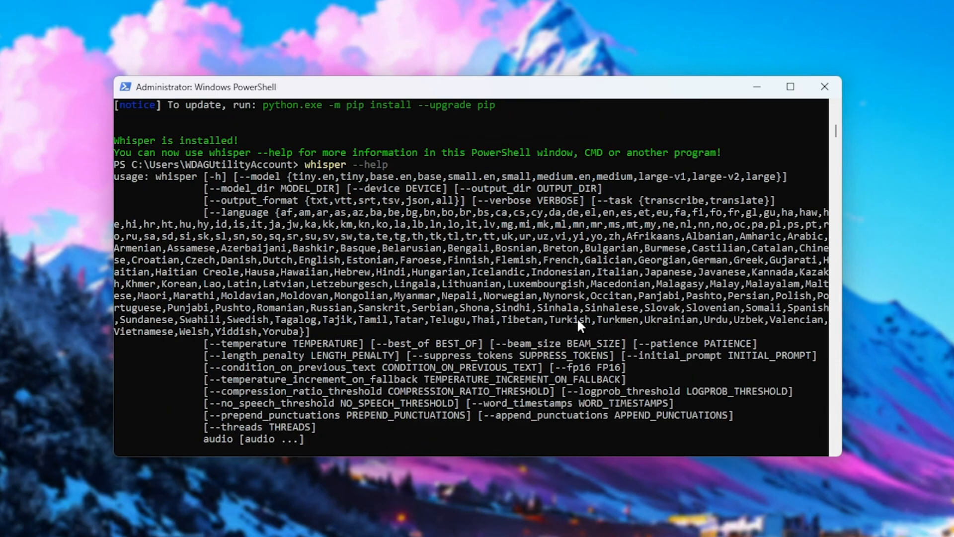
pyautogui.moveTo(310, 163)
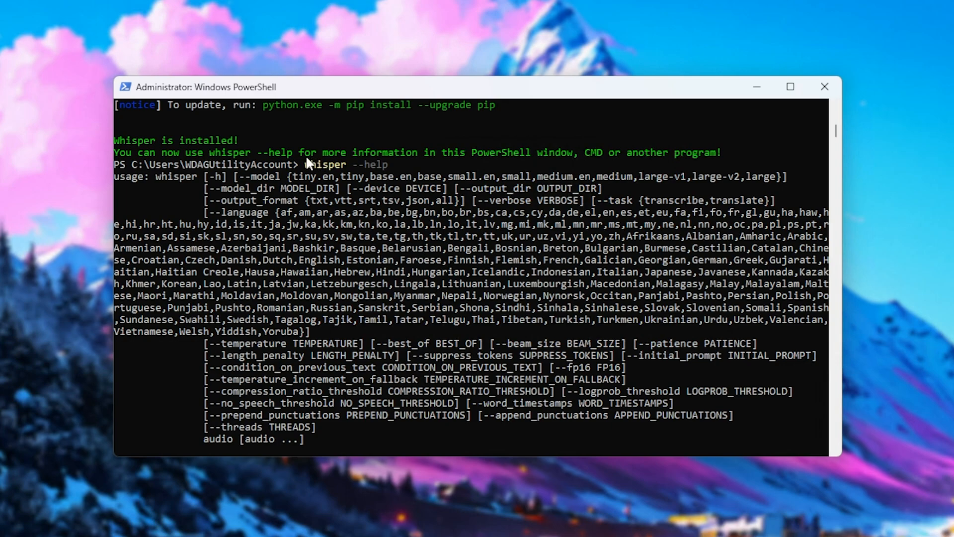
pyautogui.doubleClick(325, 164)
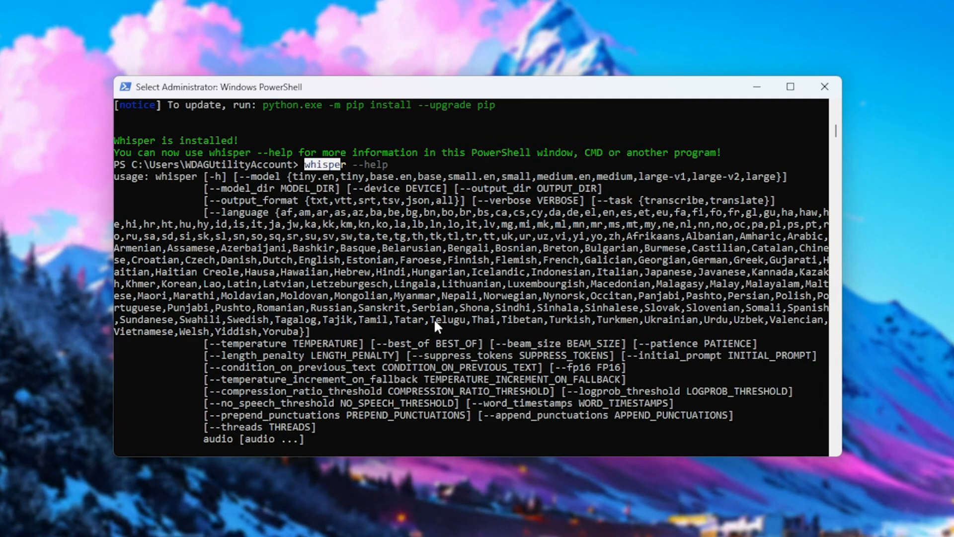
# Step: Scroll through Whisper's options and finish the Miniconda installer
pyautogui.scroll(-3)
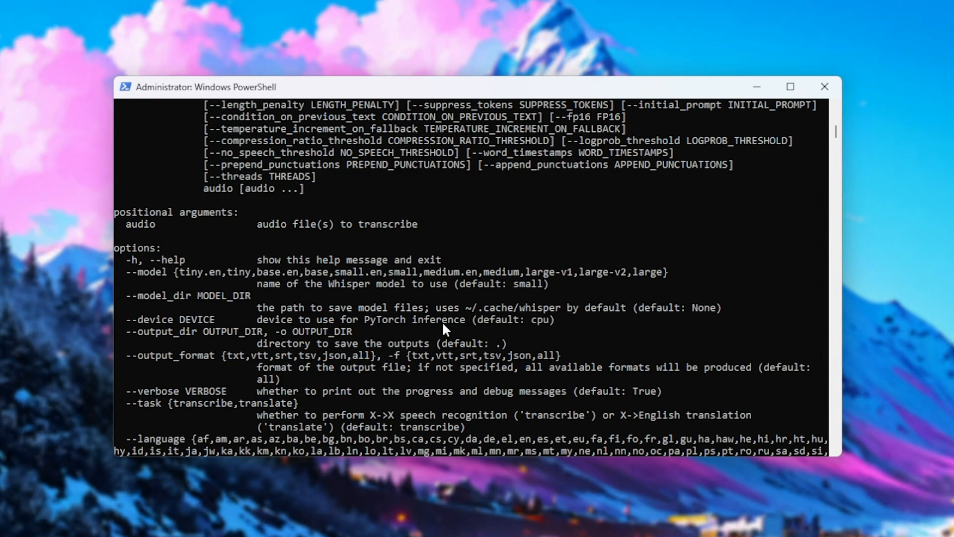
pyautogui.scroll(-3)
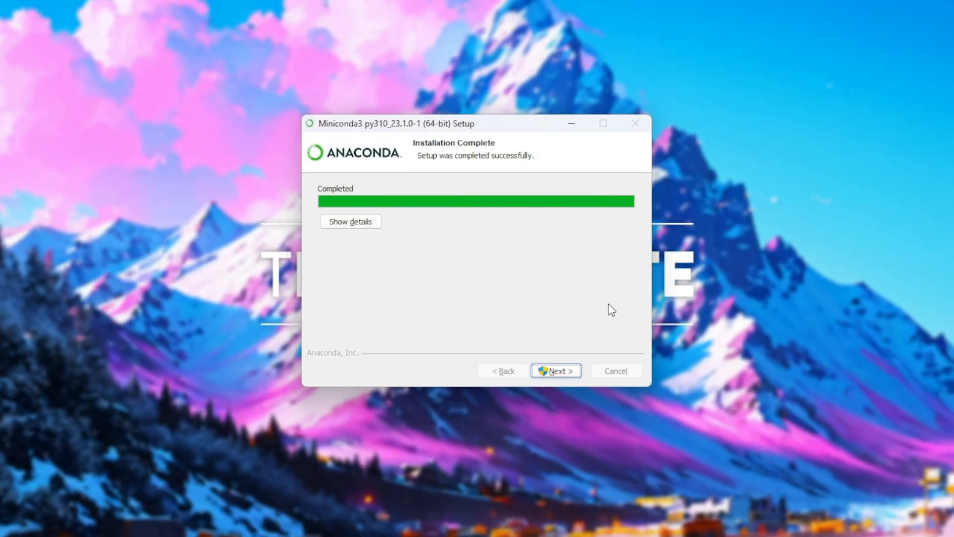
pyautogui.click(555, 371)
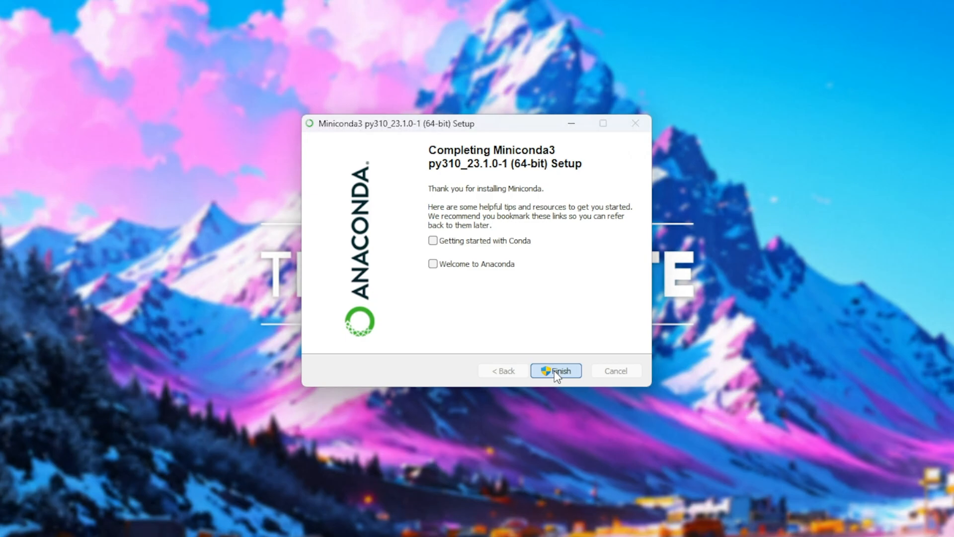
pyautogui.click(555, 371)
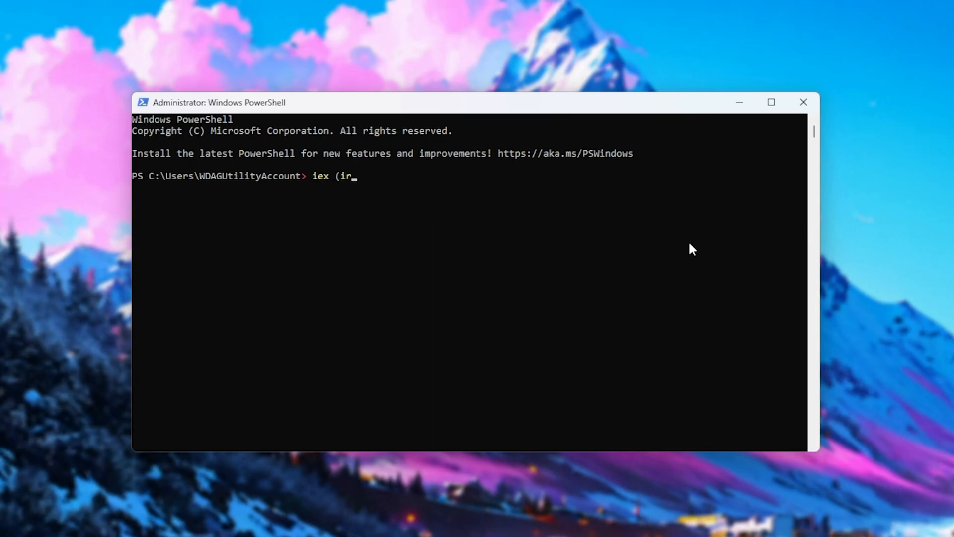
# Step: Run iex (irm whisper.tc.ht) in the new admin PowerShell window
pyautogui.write('m whisper.tc.ht')
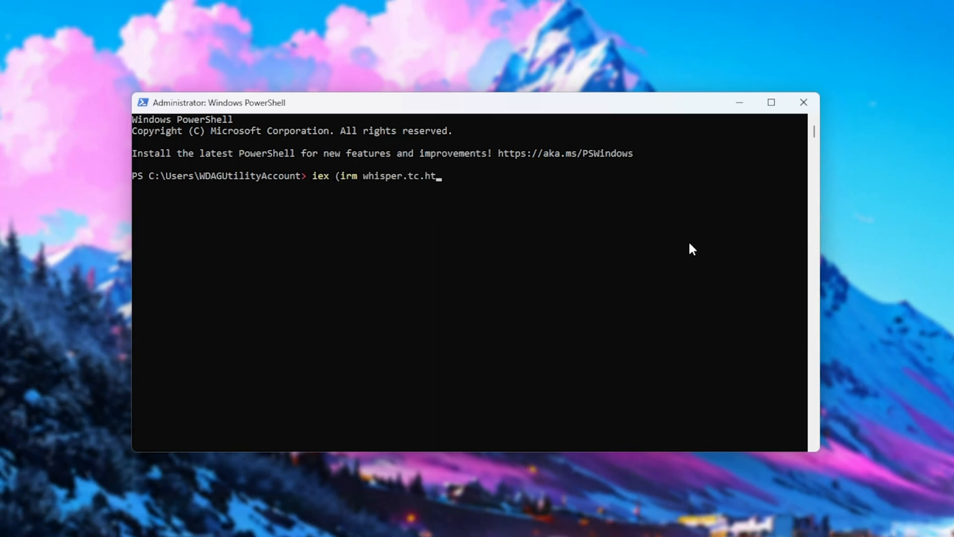
pyautogui.press('Return')
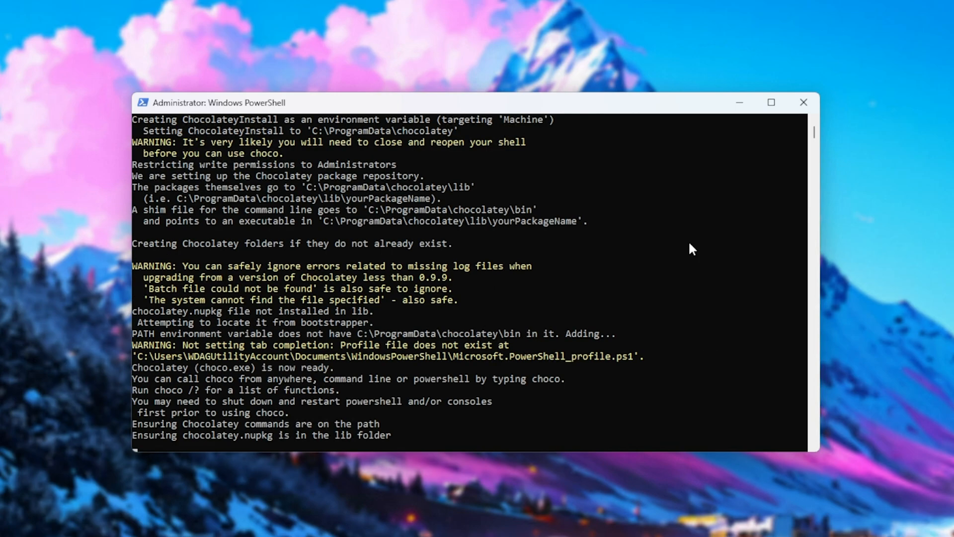
# Step: Scroll the Chocolatey setup output until the 'Use Conda (y/n)' prompt appears
pyautogui.scroll(-3)
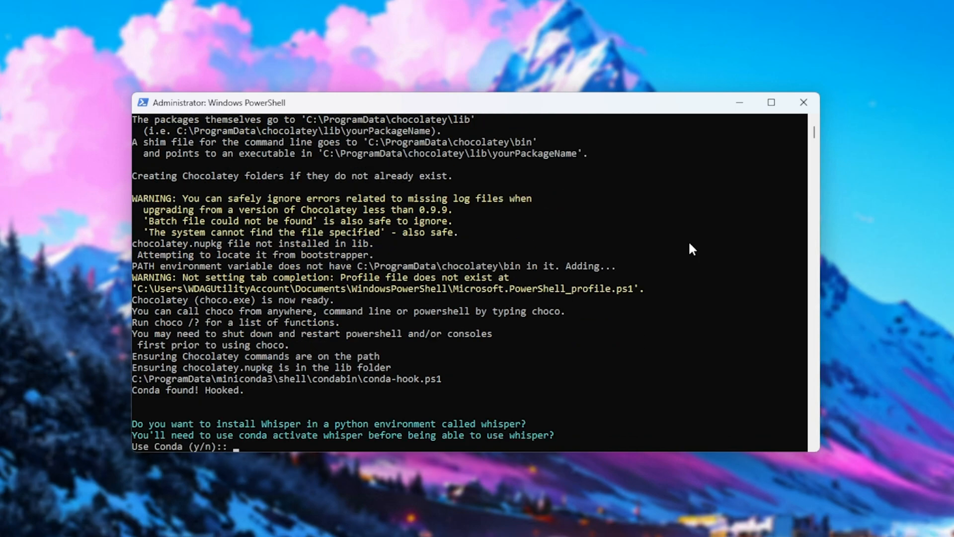
pyautogui.moveTo(125, 419)
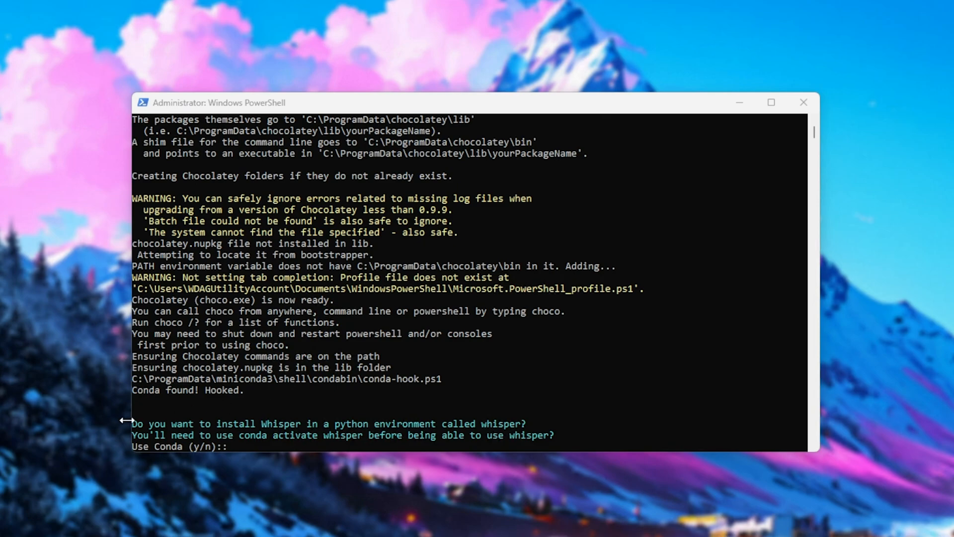
pyautogui.moveTo(333, 432)
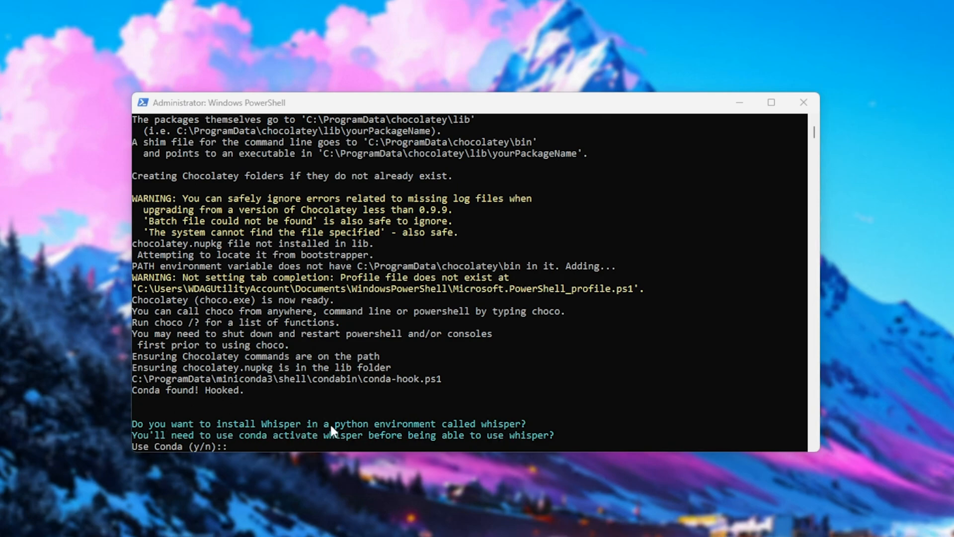
pyautogui.moveTo(128, 444)
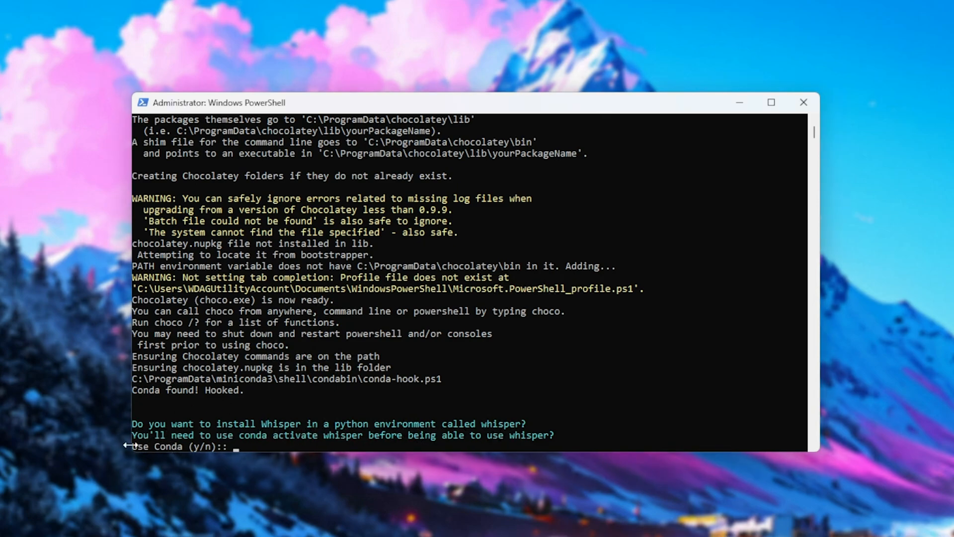
pyautogui.moveTo(393, 445)
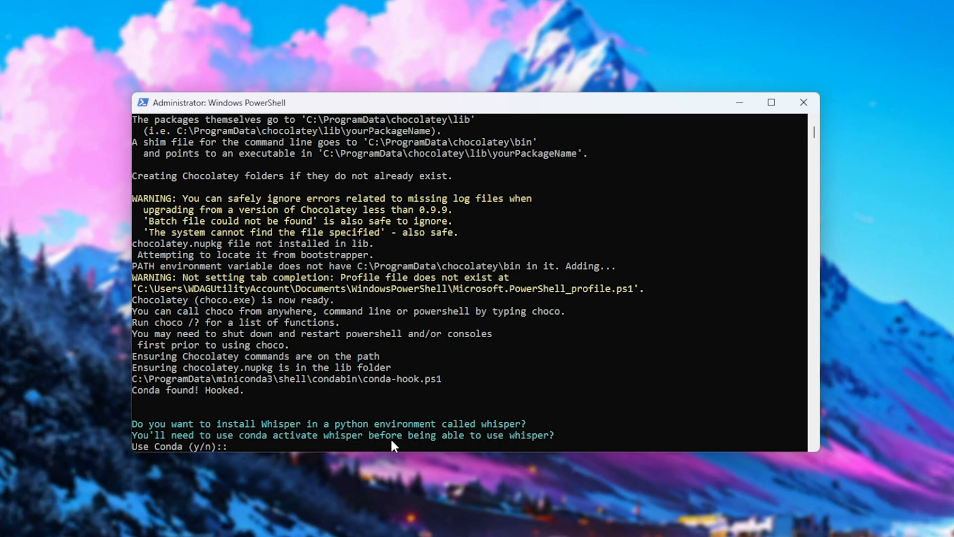
pyautogui.moveTo(642, 272)
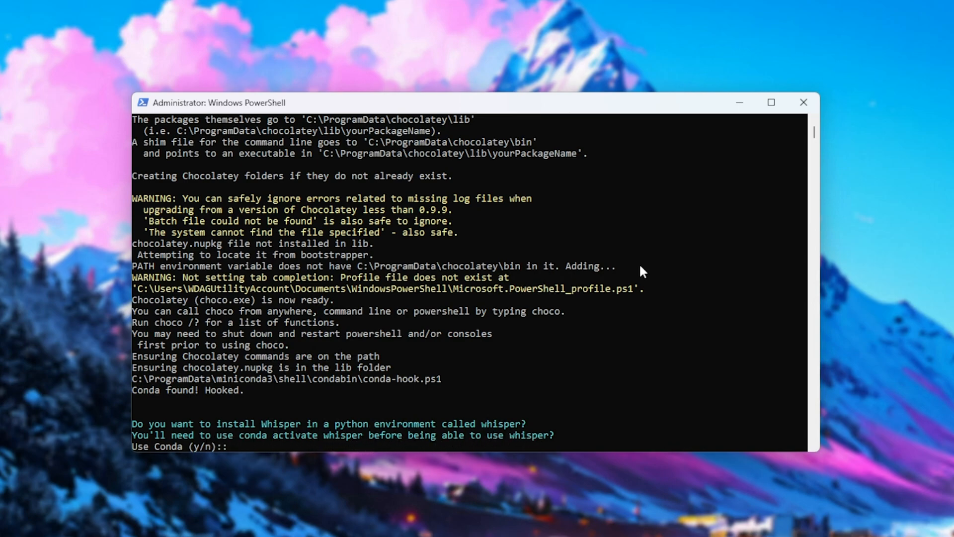
pyautogui.write('y')
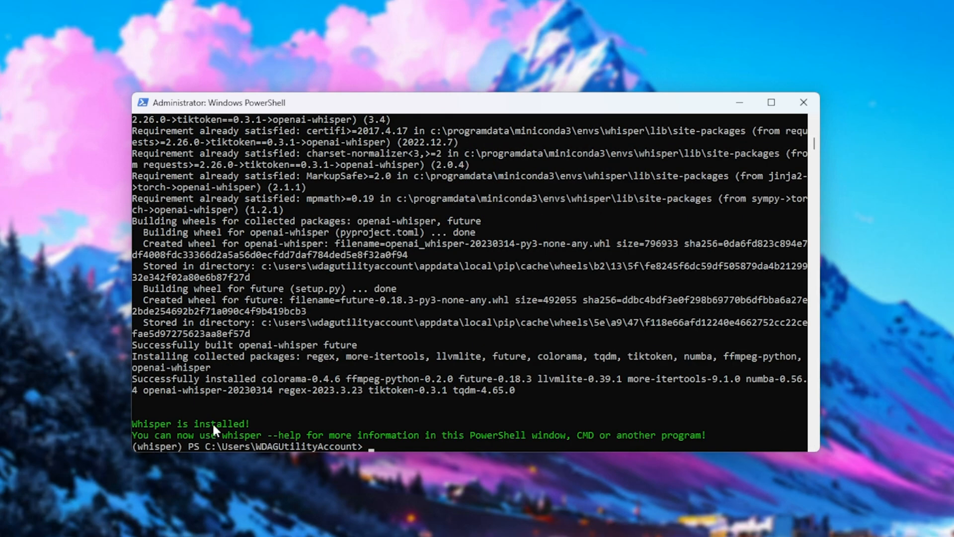
# Step: Type whisper to display its usage help
pyautogui.write('whisper')
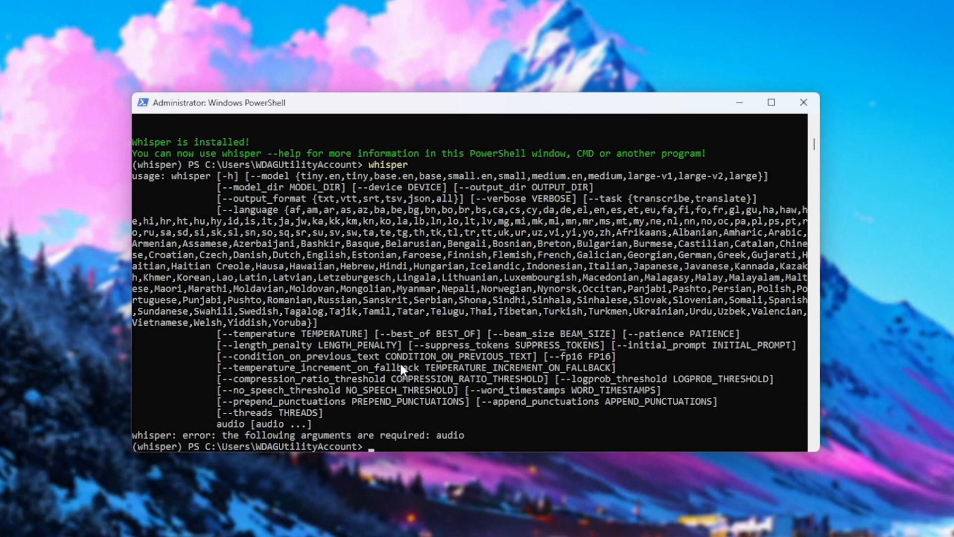
pyautogui.moveTo(408, 337)
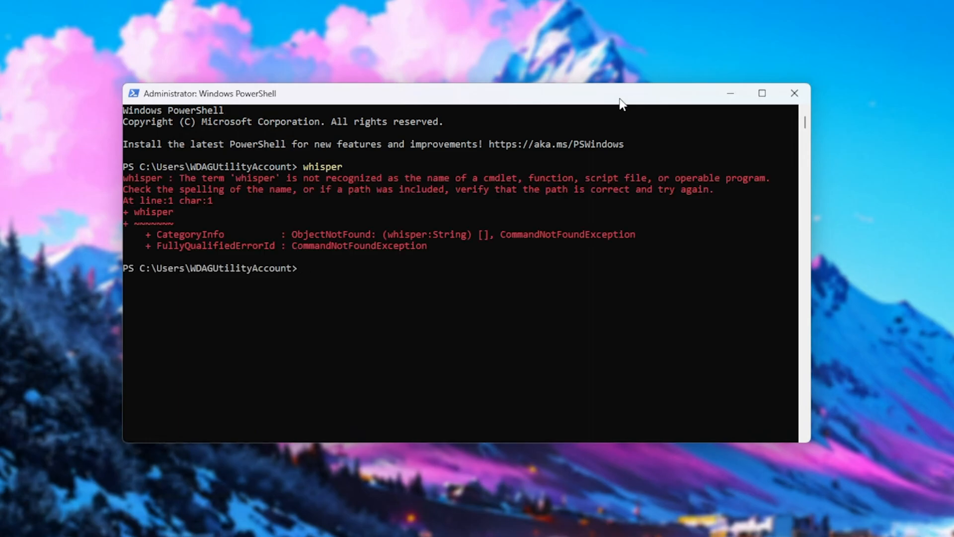
# Step: Run conda activate whisper in the new PowerShell window
pyautogui.write('conda acti')
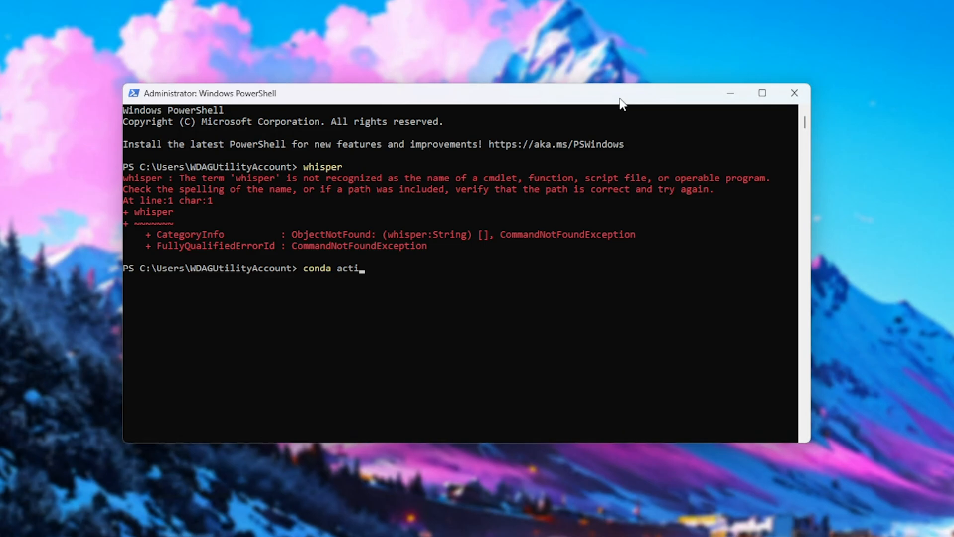
pyautogui.press('Return')
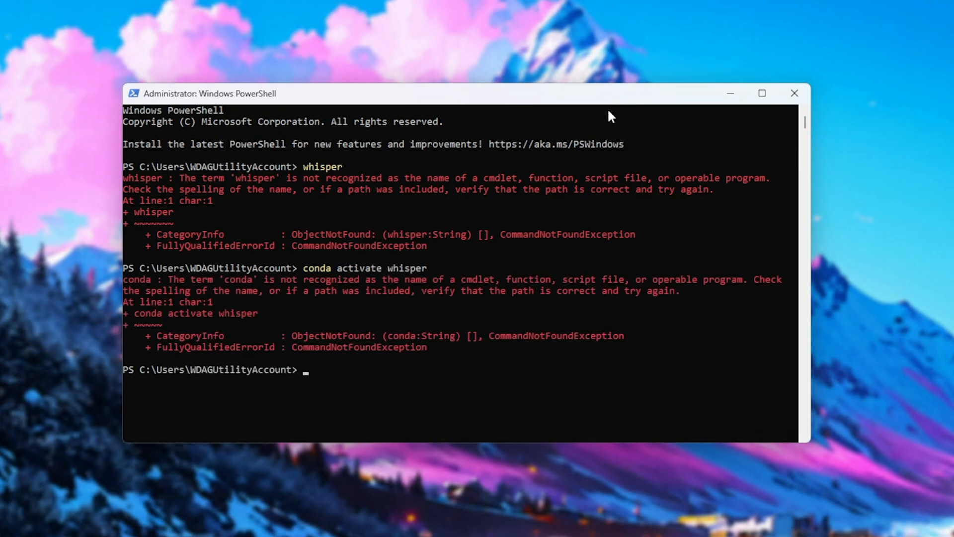
pyautogui.moveTo(285, 186)
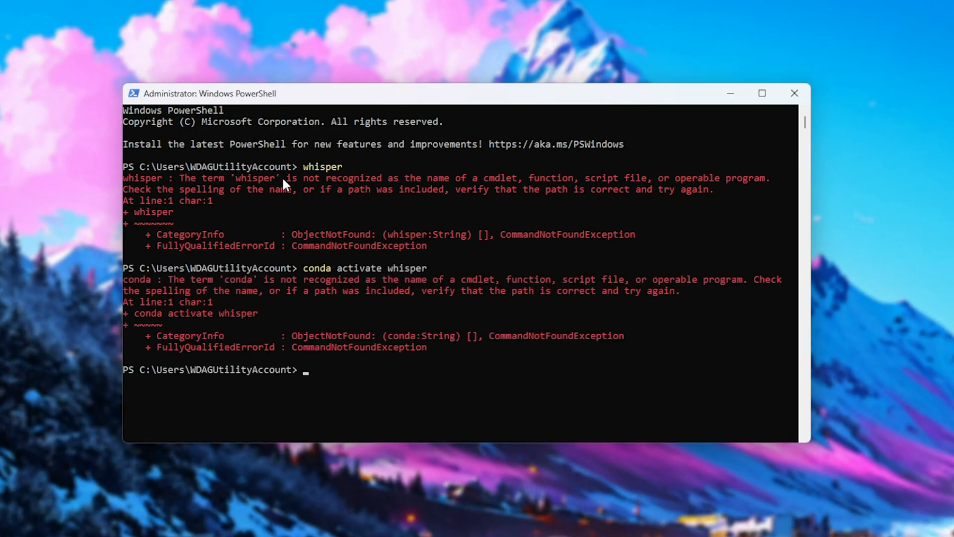
pyautogui.moveTo(535, 276)
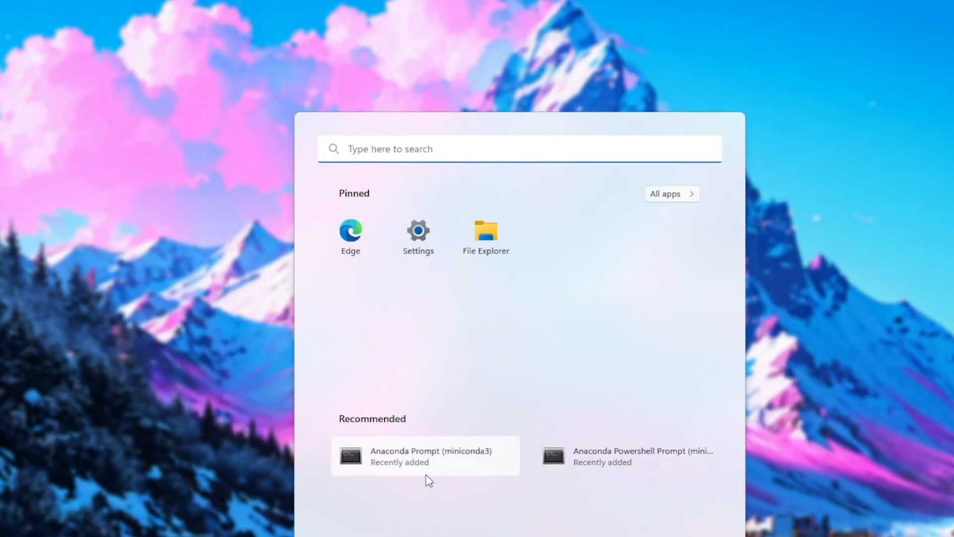
pyautogui.moveTo(594, 466)
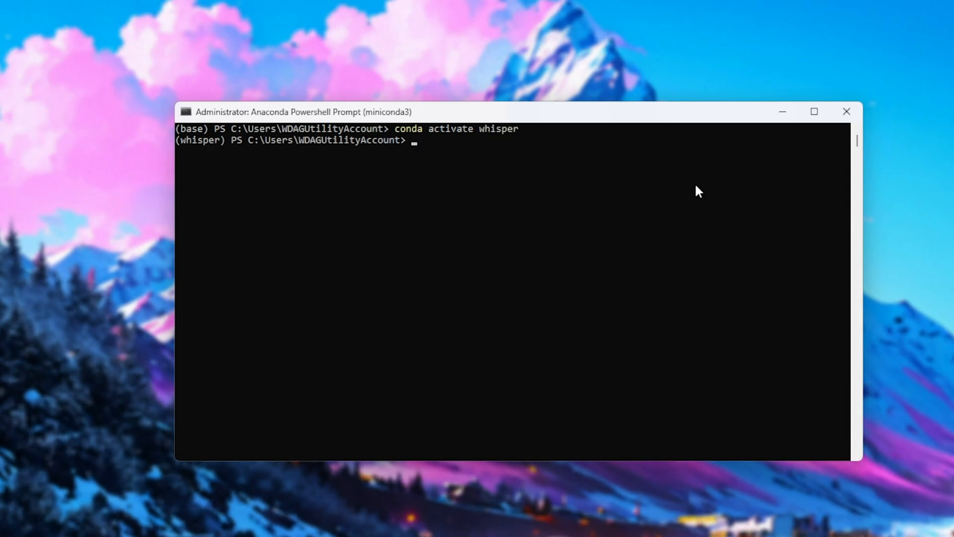
# Step: Type whisper in the Anaconda Powershell Prompt to print its usage and options
pyautogui.write('whisper')
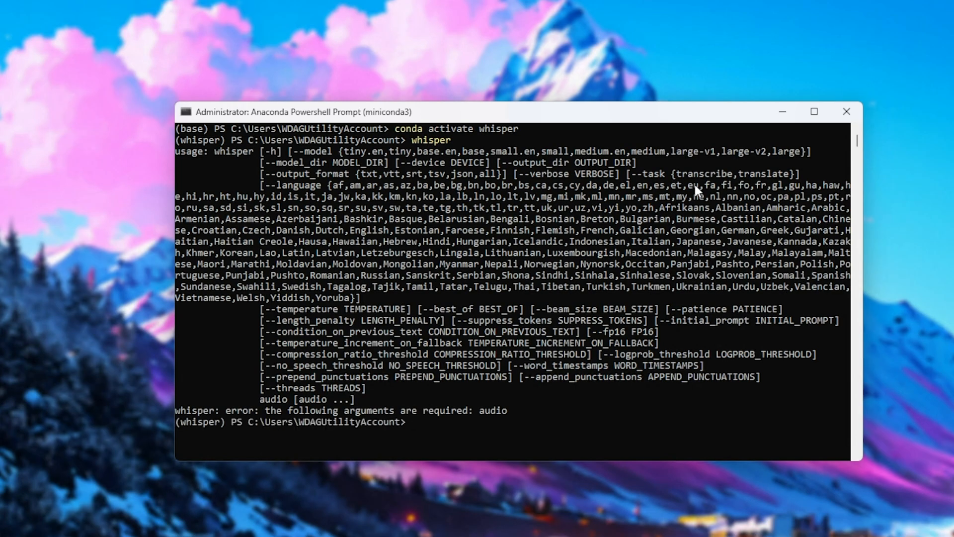
pyautogui.moveTo(639, 183)
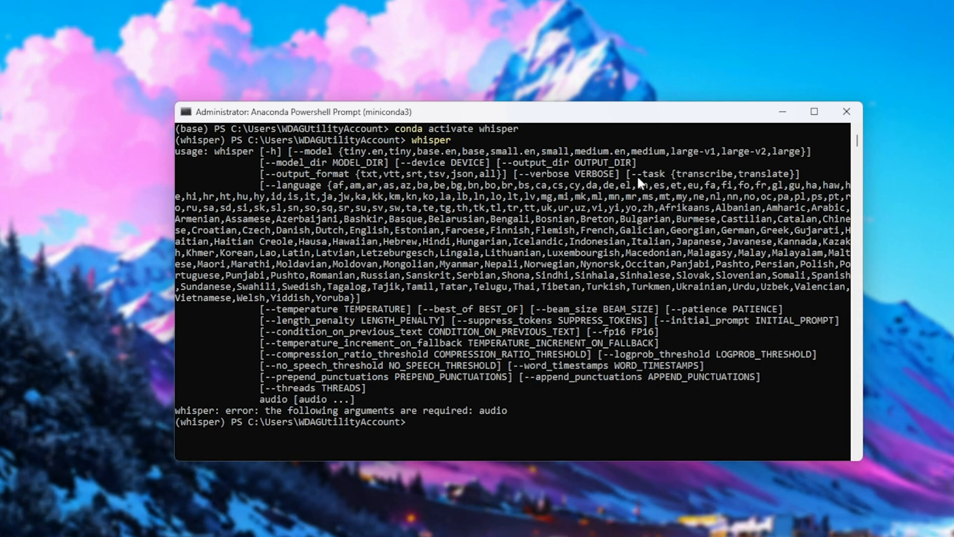
pyautogui.moveTo(610, 186)
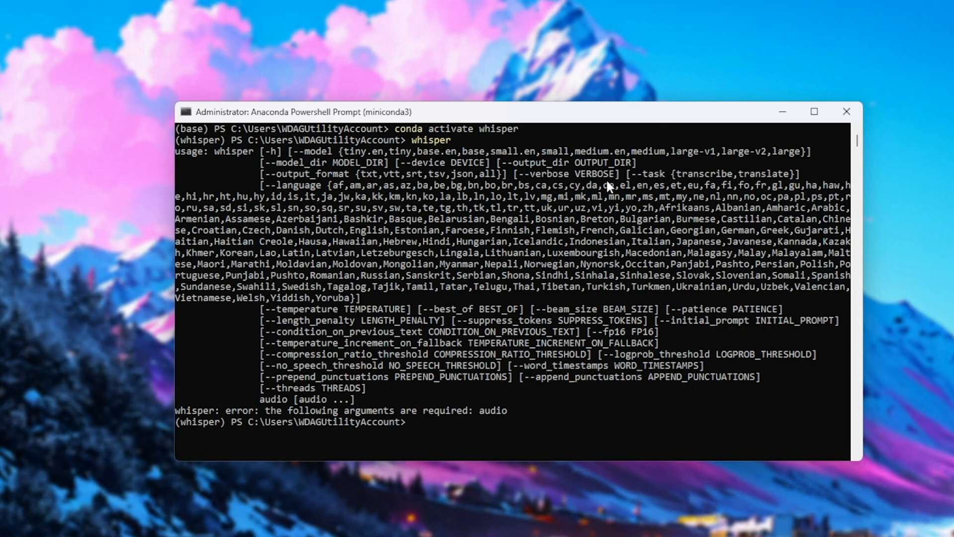
pyautogui.moveTo(426, 290)
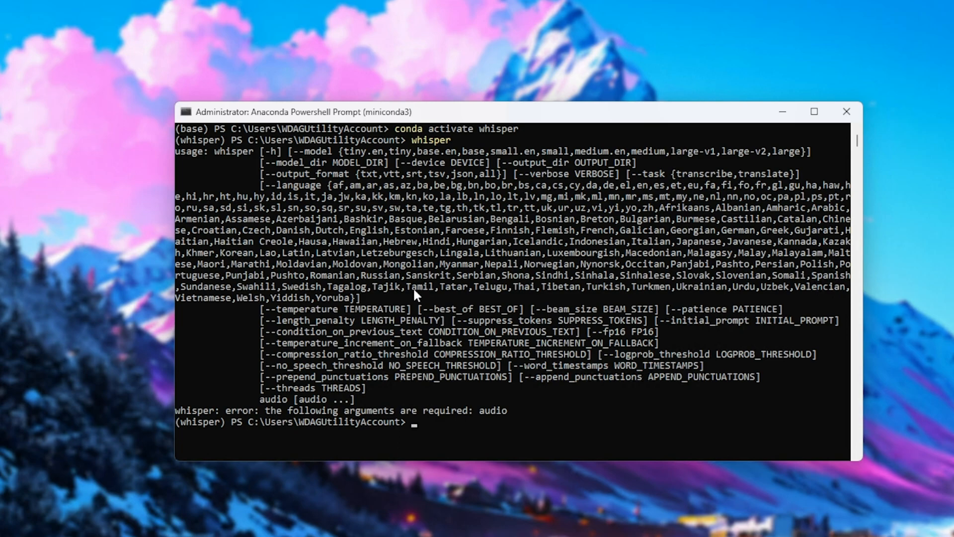
pyautogui.moveTo(407, 314)
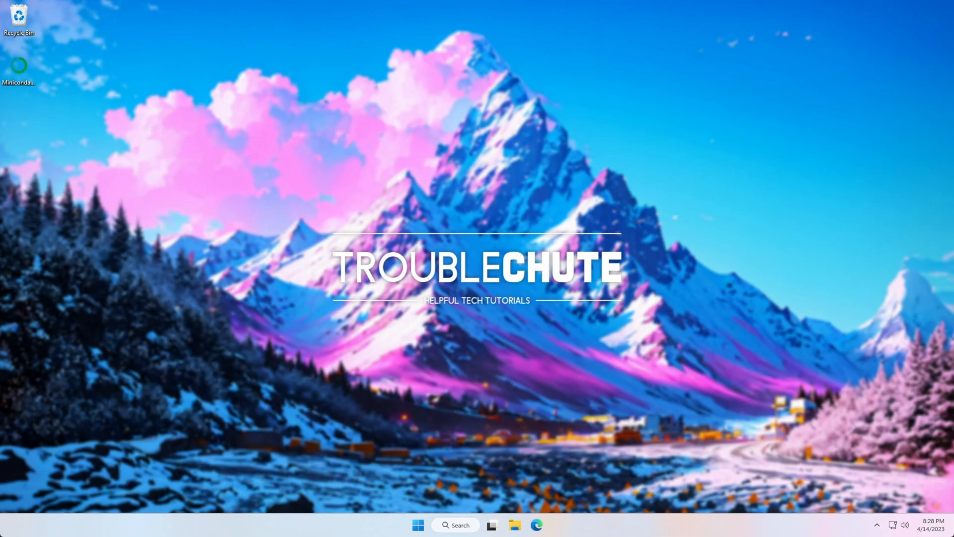
pyautogui.moveTo(407, 240)
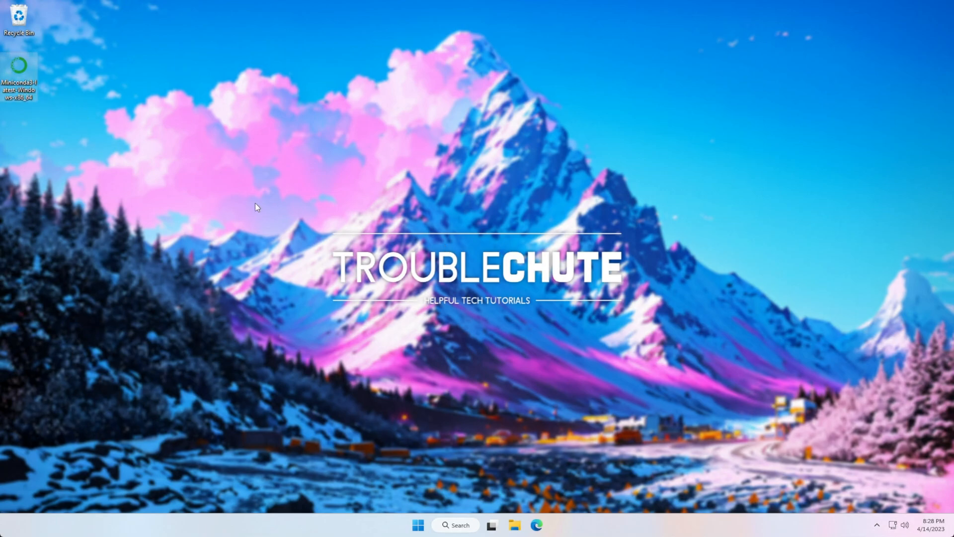
pyautogui.moveTo(422, 238)
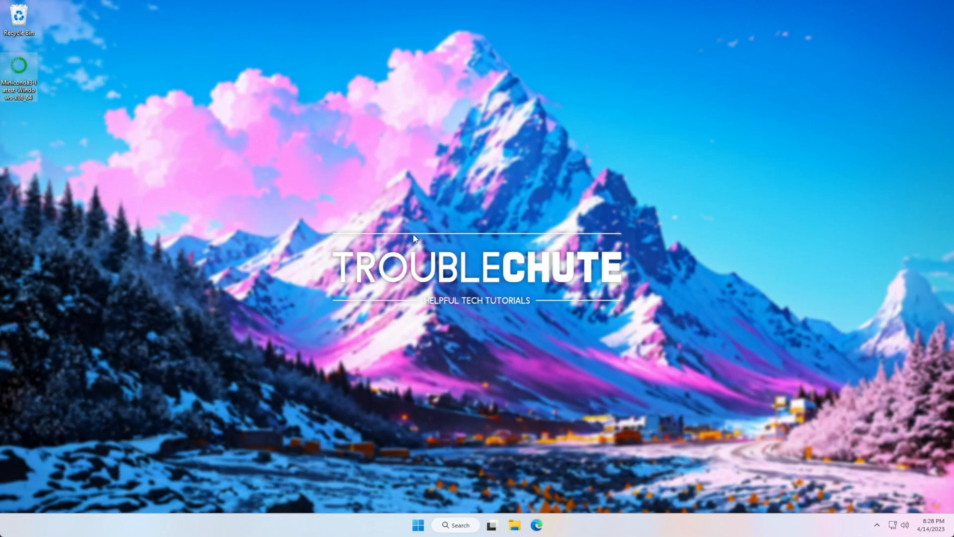
pyautogui.moveTo(449, 247)
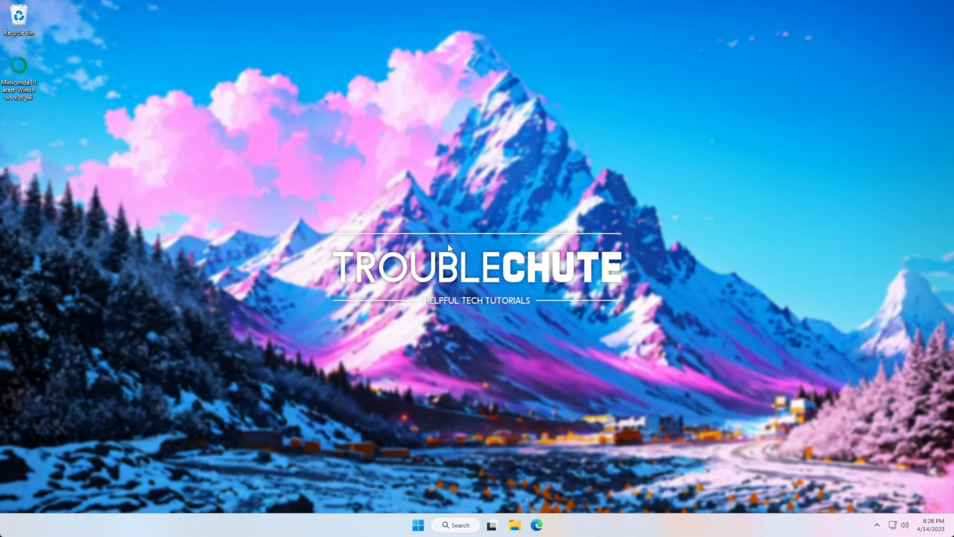